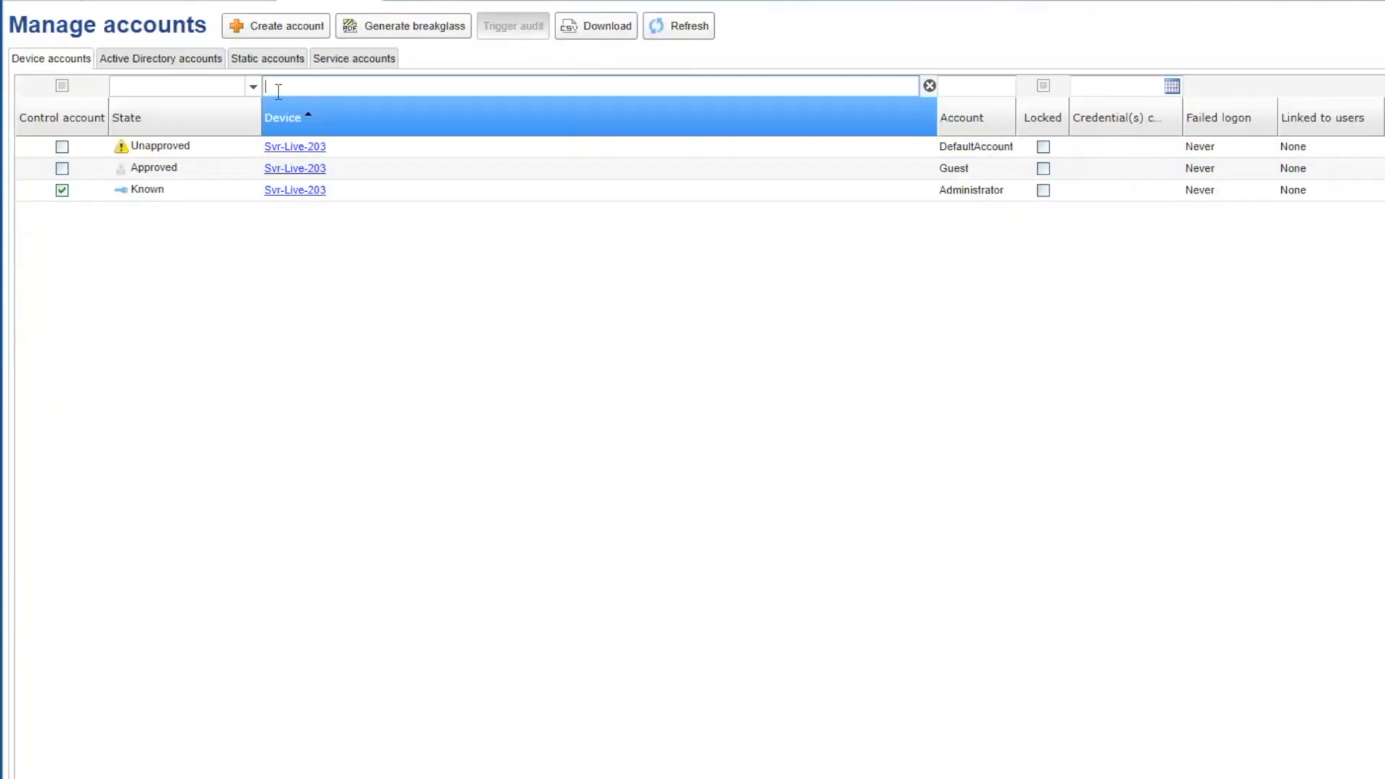
# Filter the device accounts list to Svr-Live-203 by entering 203 in the Device column.
pyautogui.write('203')
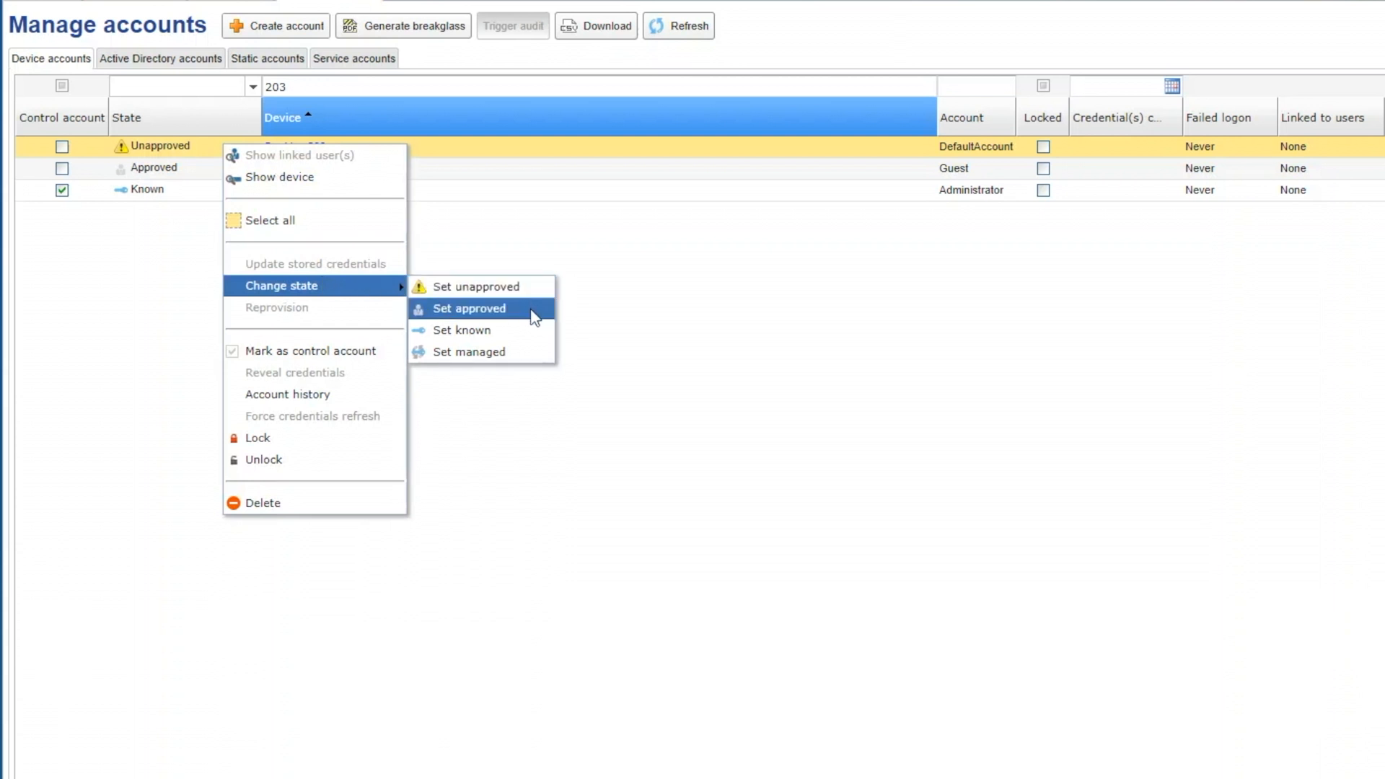
# Set DefaultAccount on Svr-Live-203 to approved and dismiss the finished action queue.
pyautogui.click(469, 309)
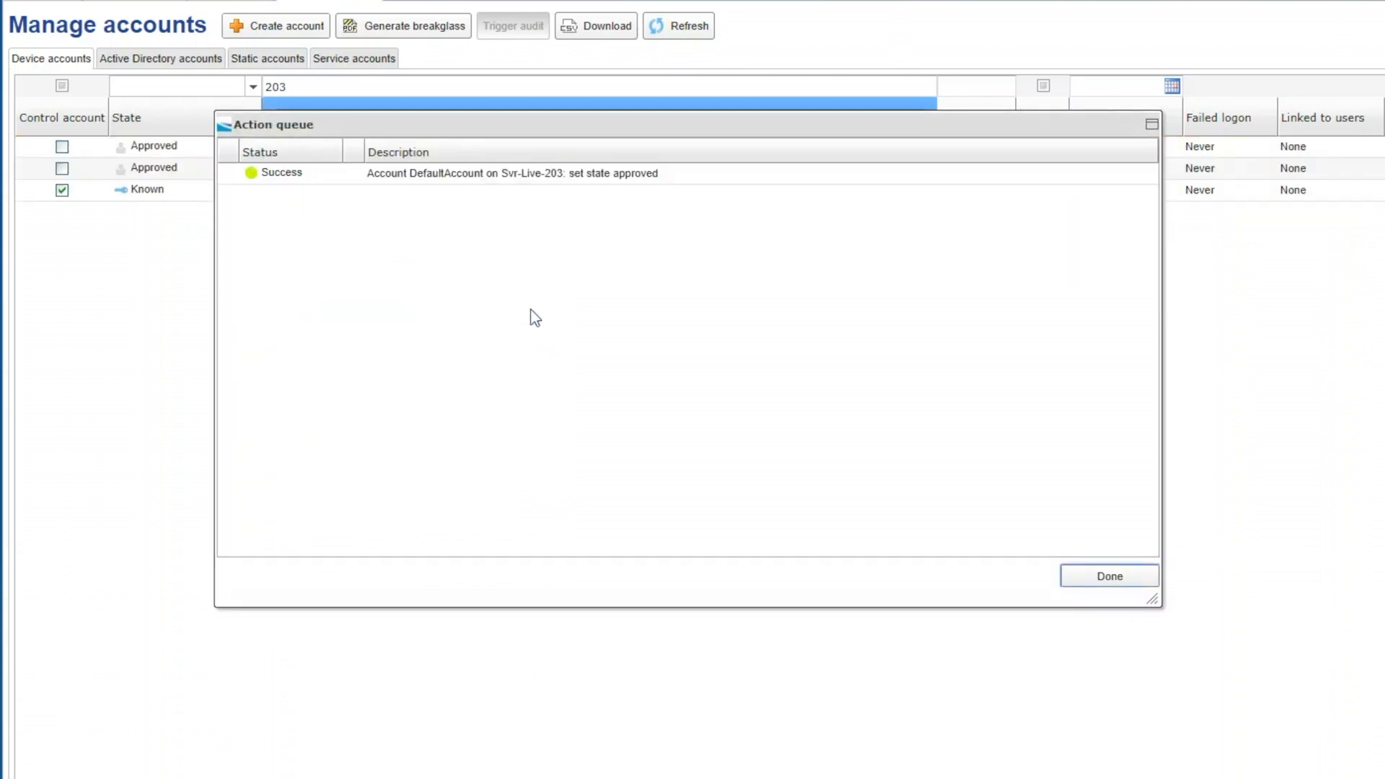
pyautogui.click(1108, 576)
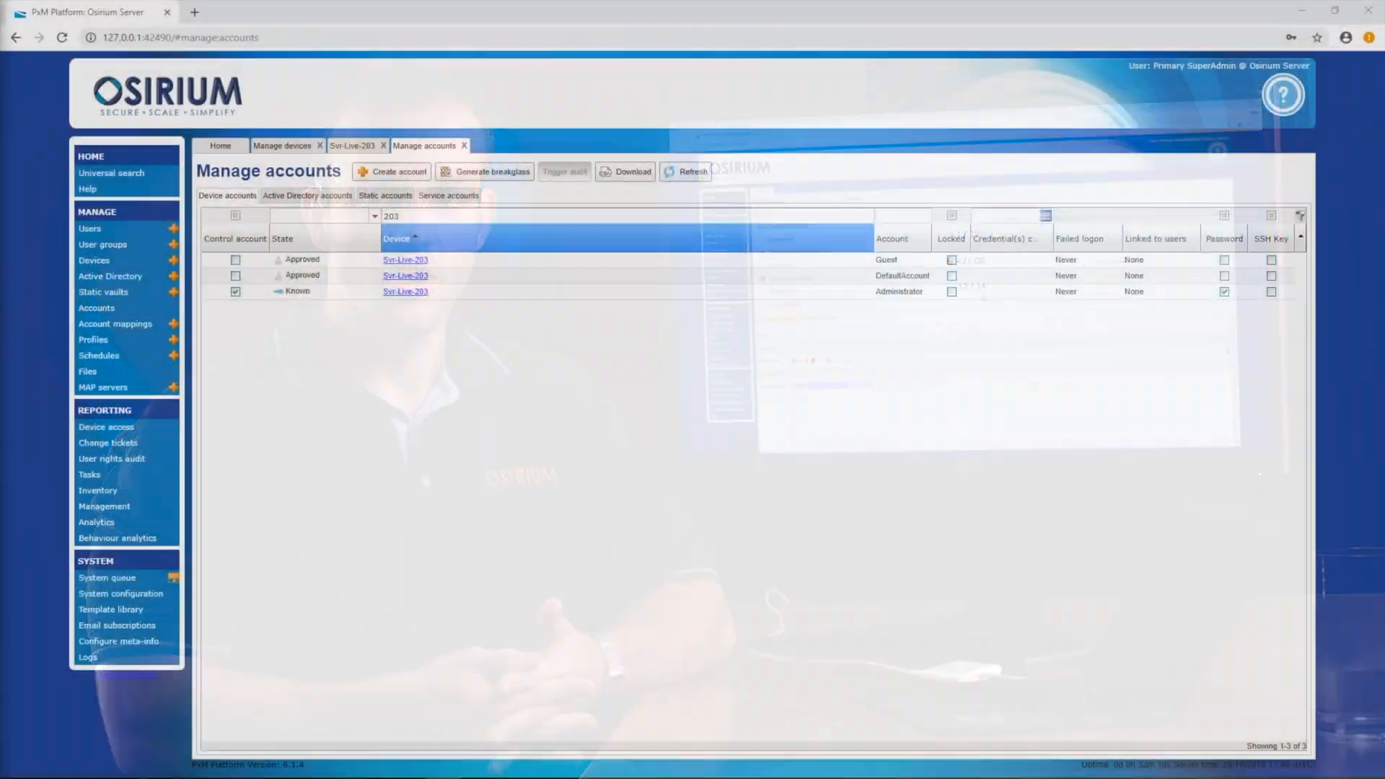
# Create and save the Admin Team profile, then add Primary SuperAdmin as a member.
pyautogui.click(92, 339)
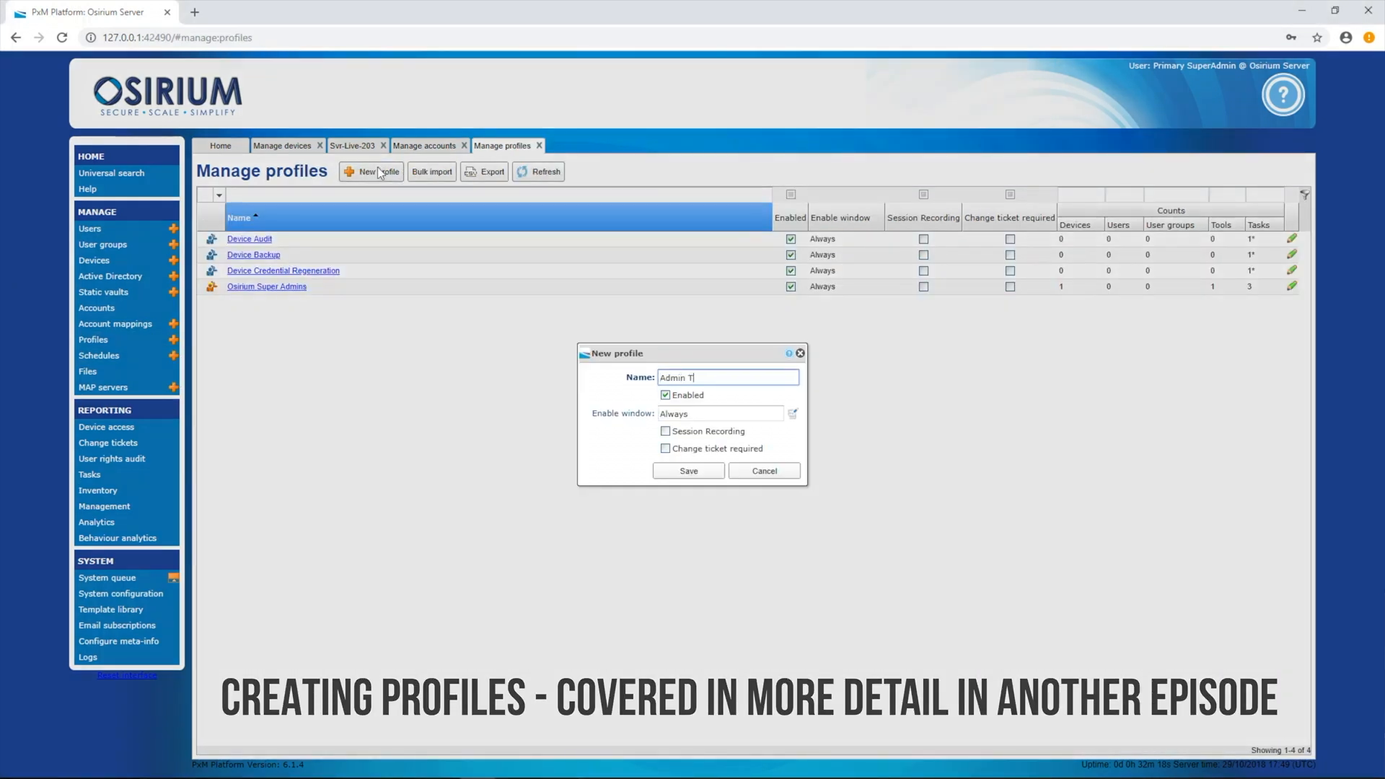
pyautogui.click(687, 470)
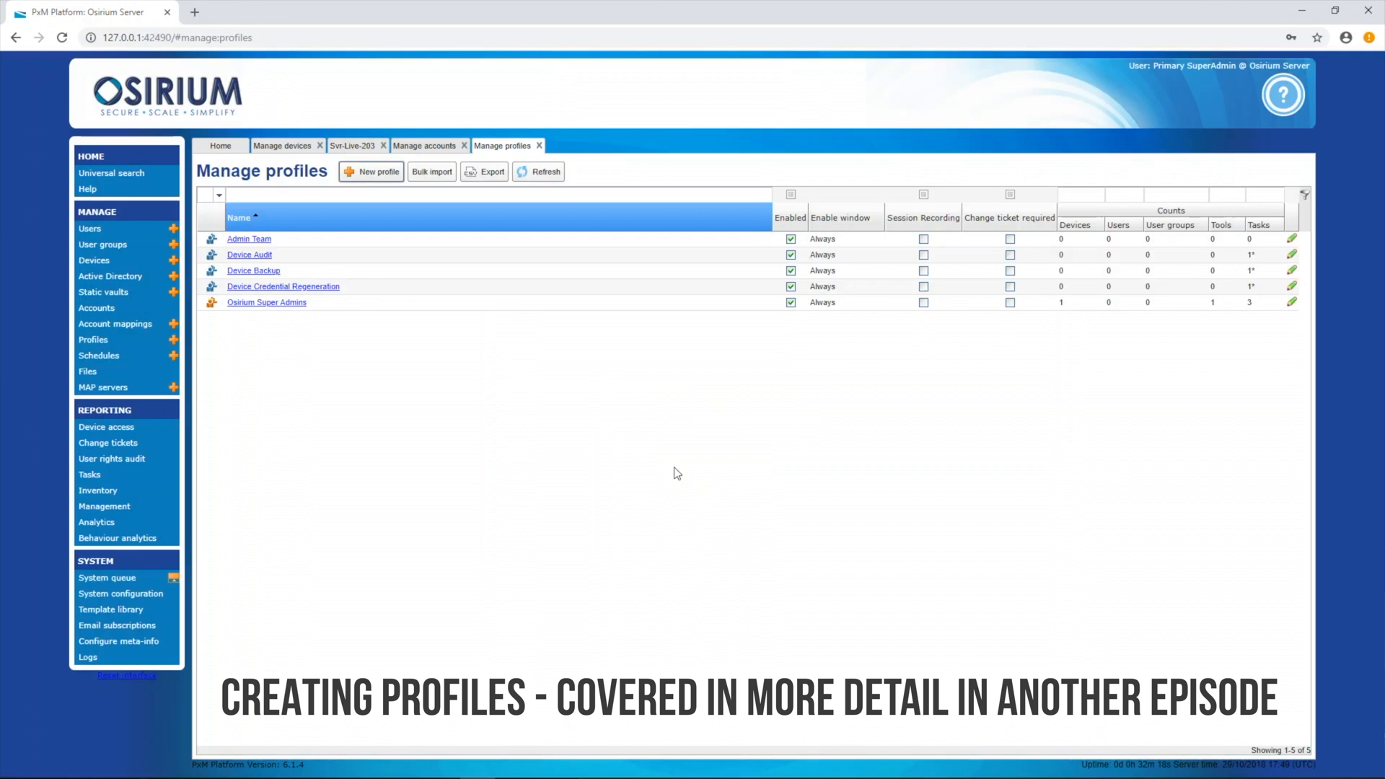
pyautogui.click(249, 238)
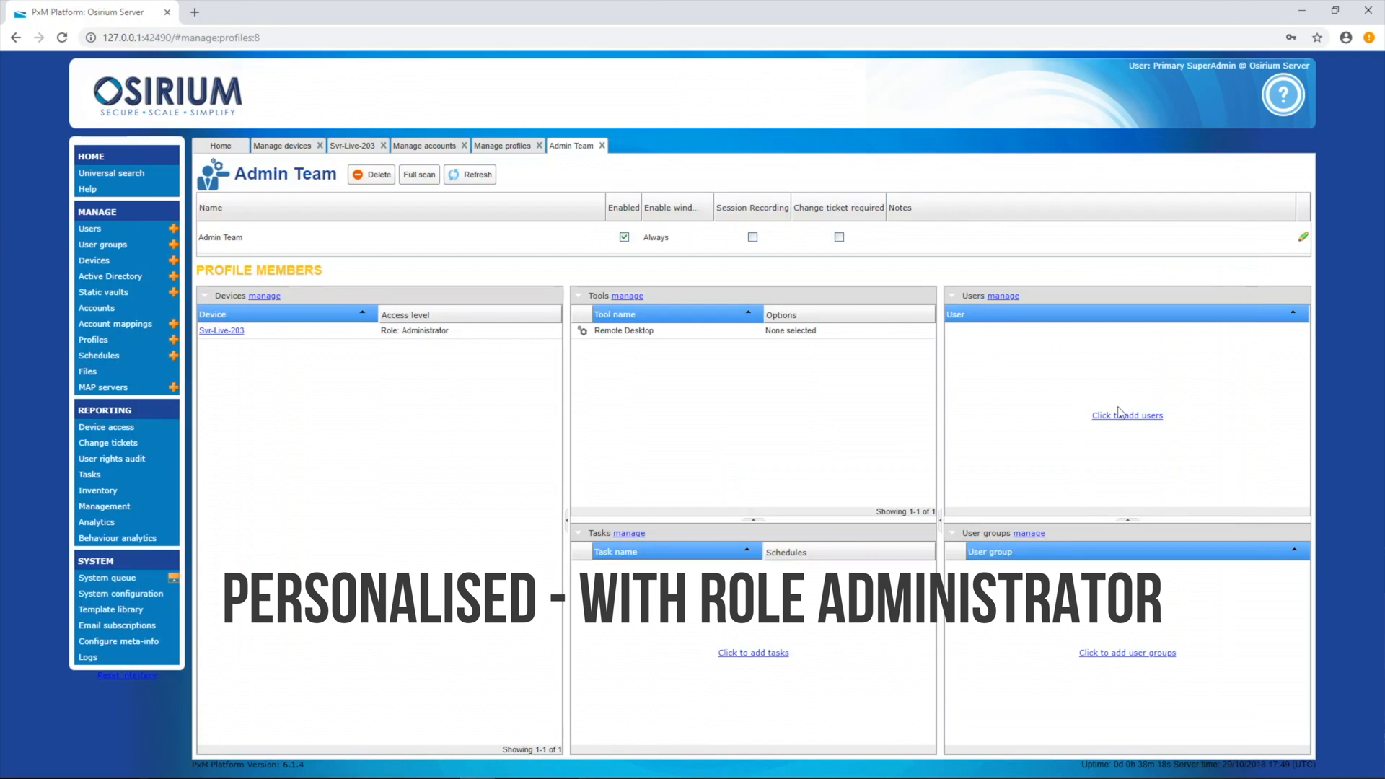
pyautogui.click(1127, 416)
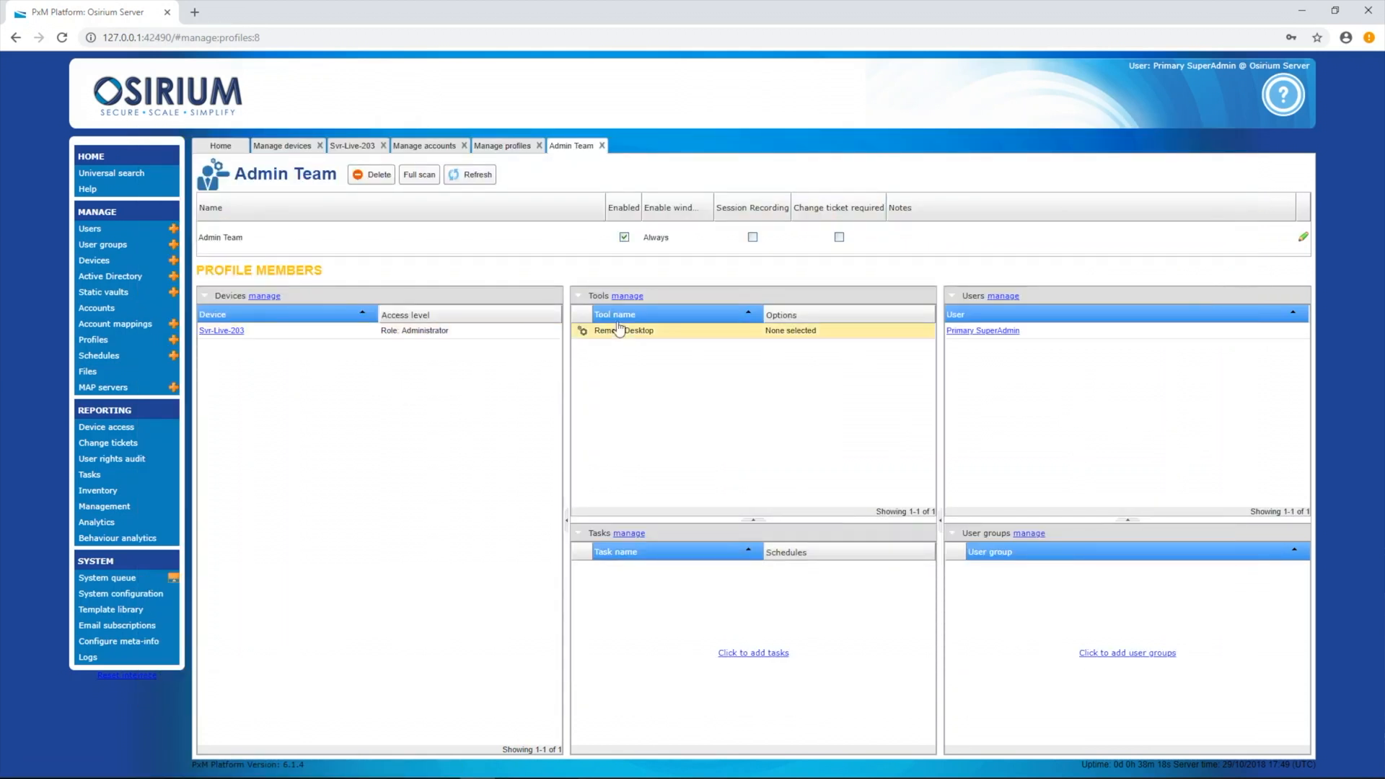
# Review the accounts list showing the new fully managed account on Svr-Live-203.
pyautogui.click(97, 307)
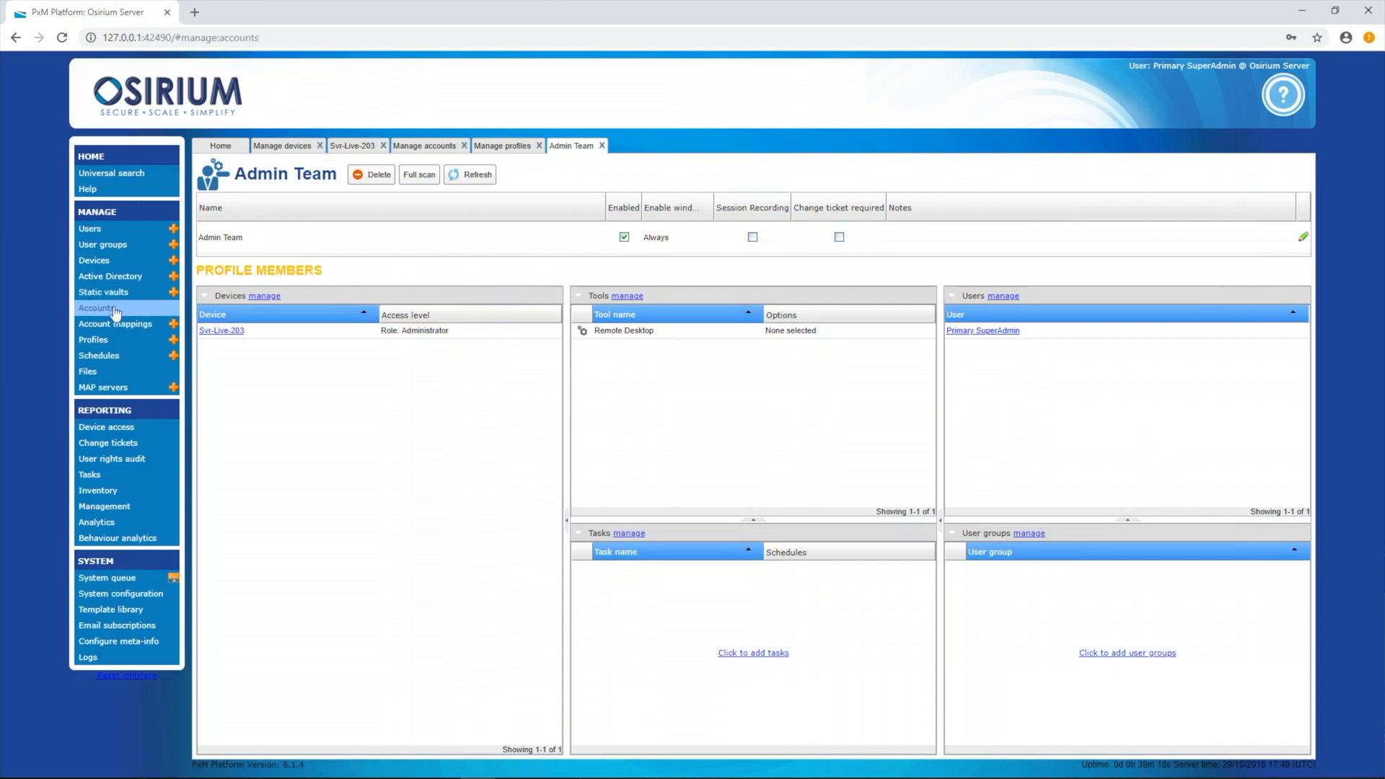
pyautogui.click(90, 307)
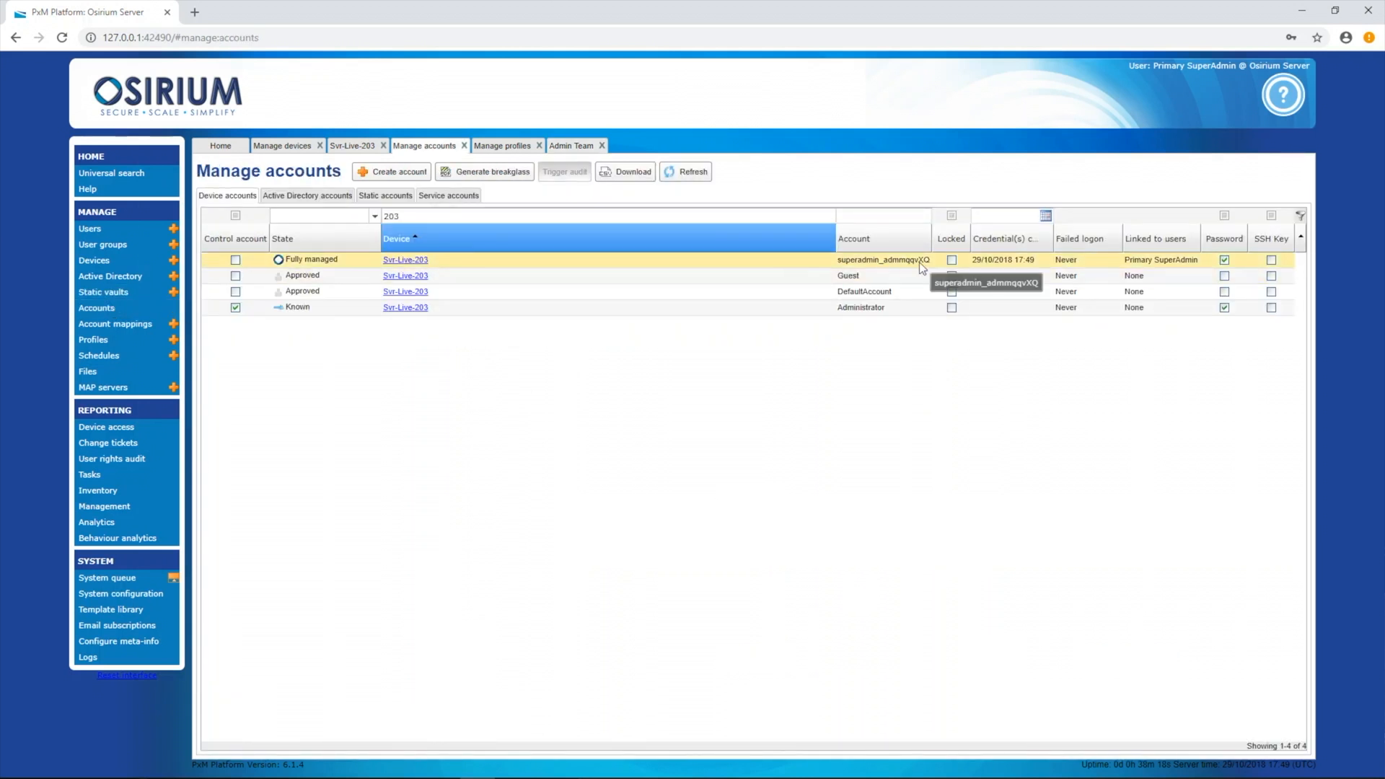
pyautogui.click(92, 341)
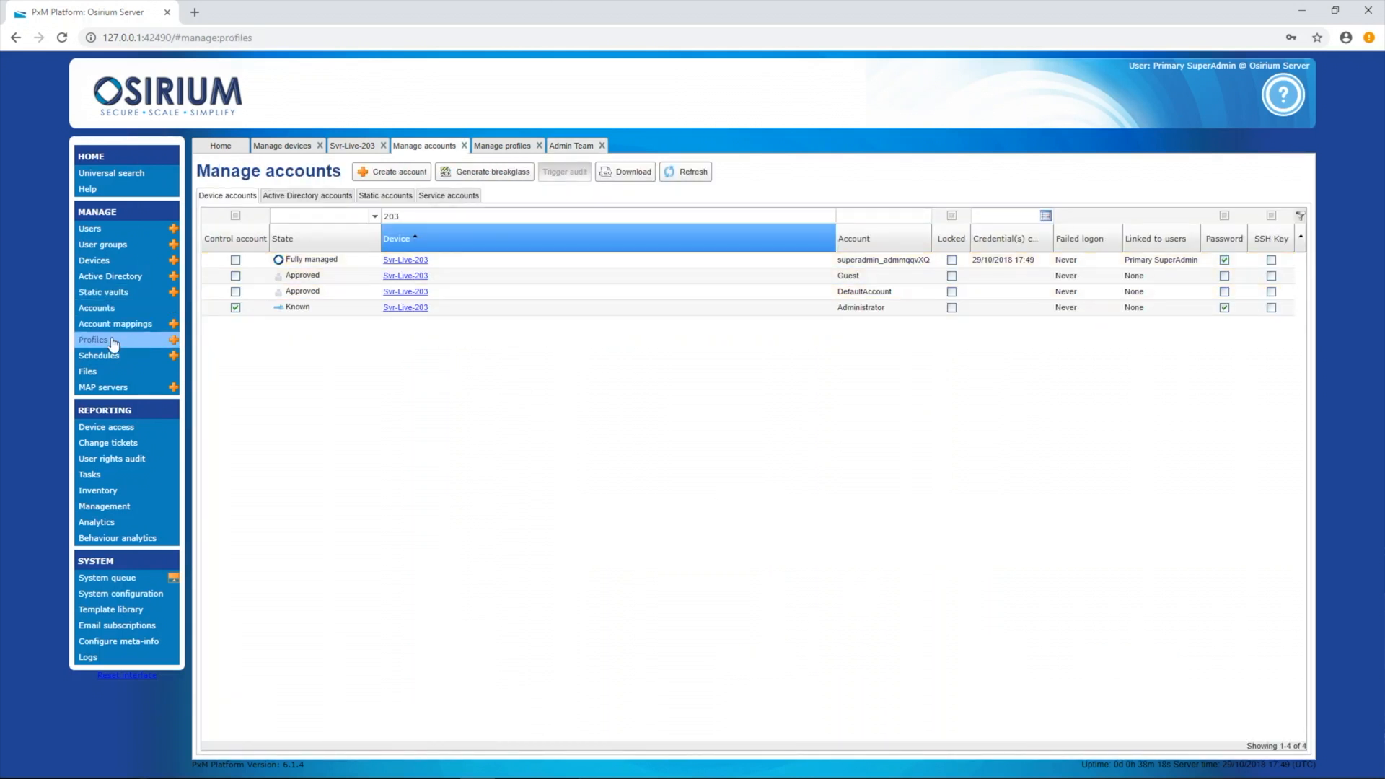
# Change Admin Team's Svr-Live-203 access level from Role: Administrator to Account: Administrator and save.
pyautogui.click(571, 144)
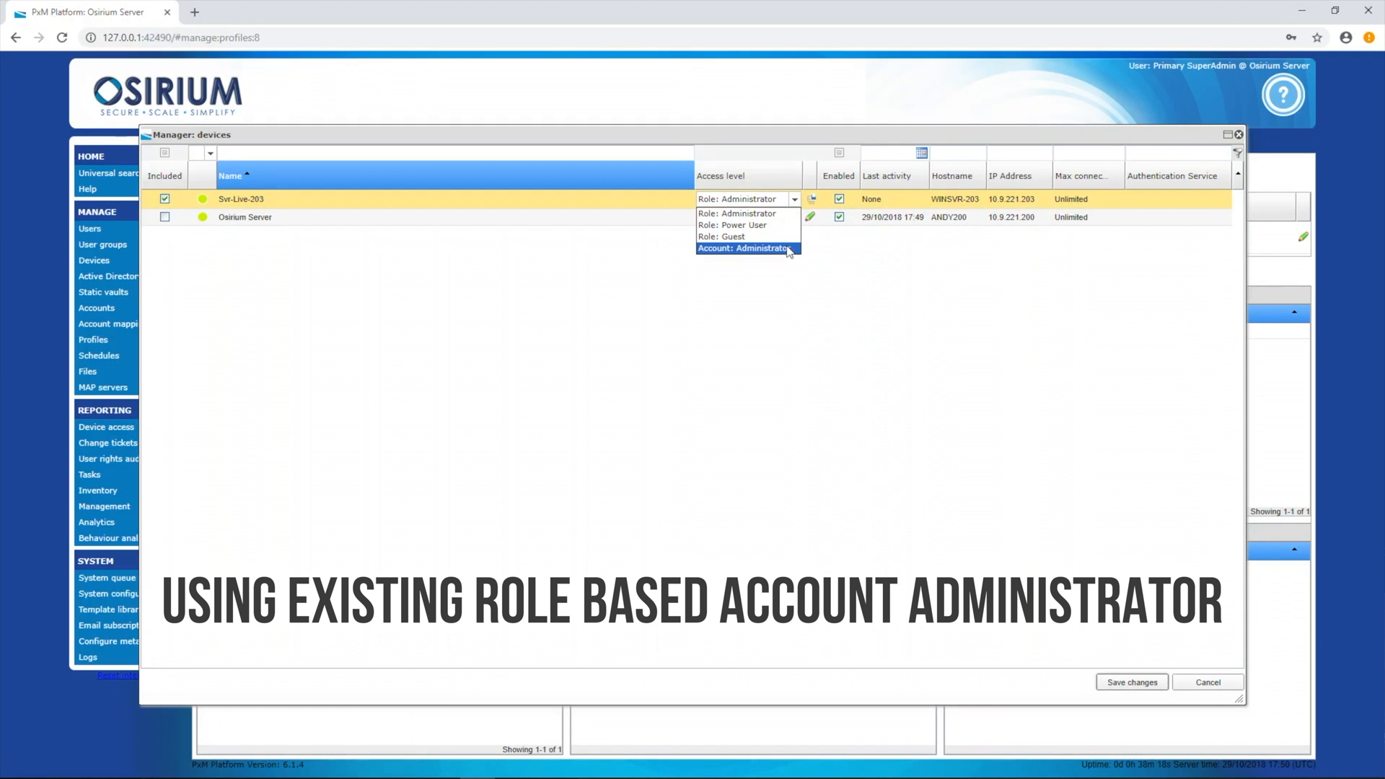
pyautogui.click(743, 248)
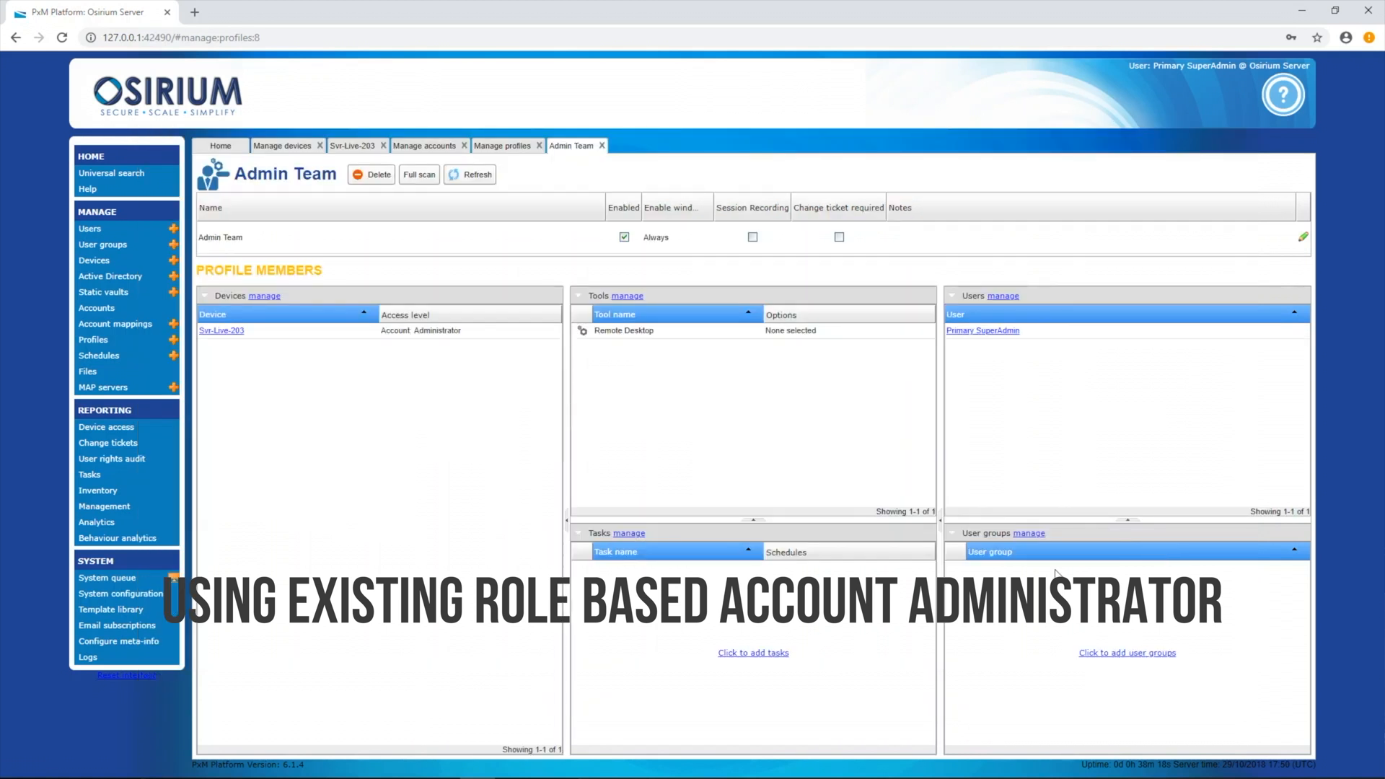